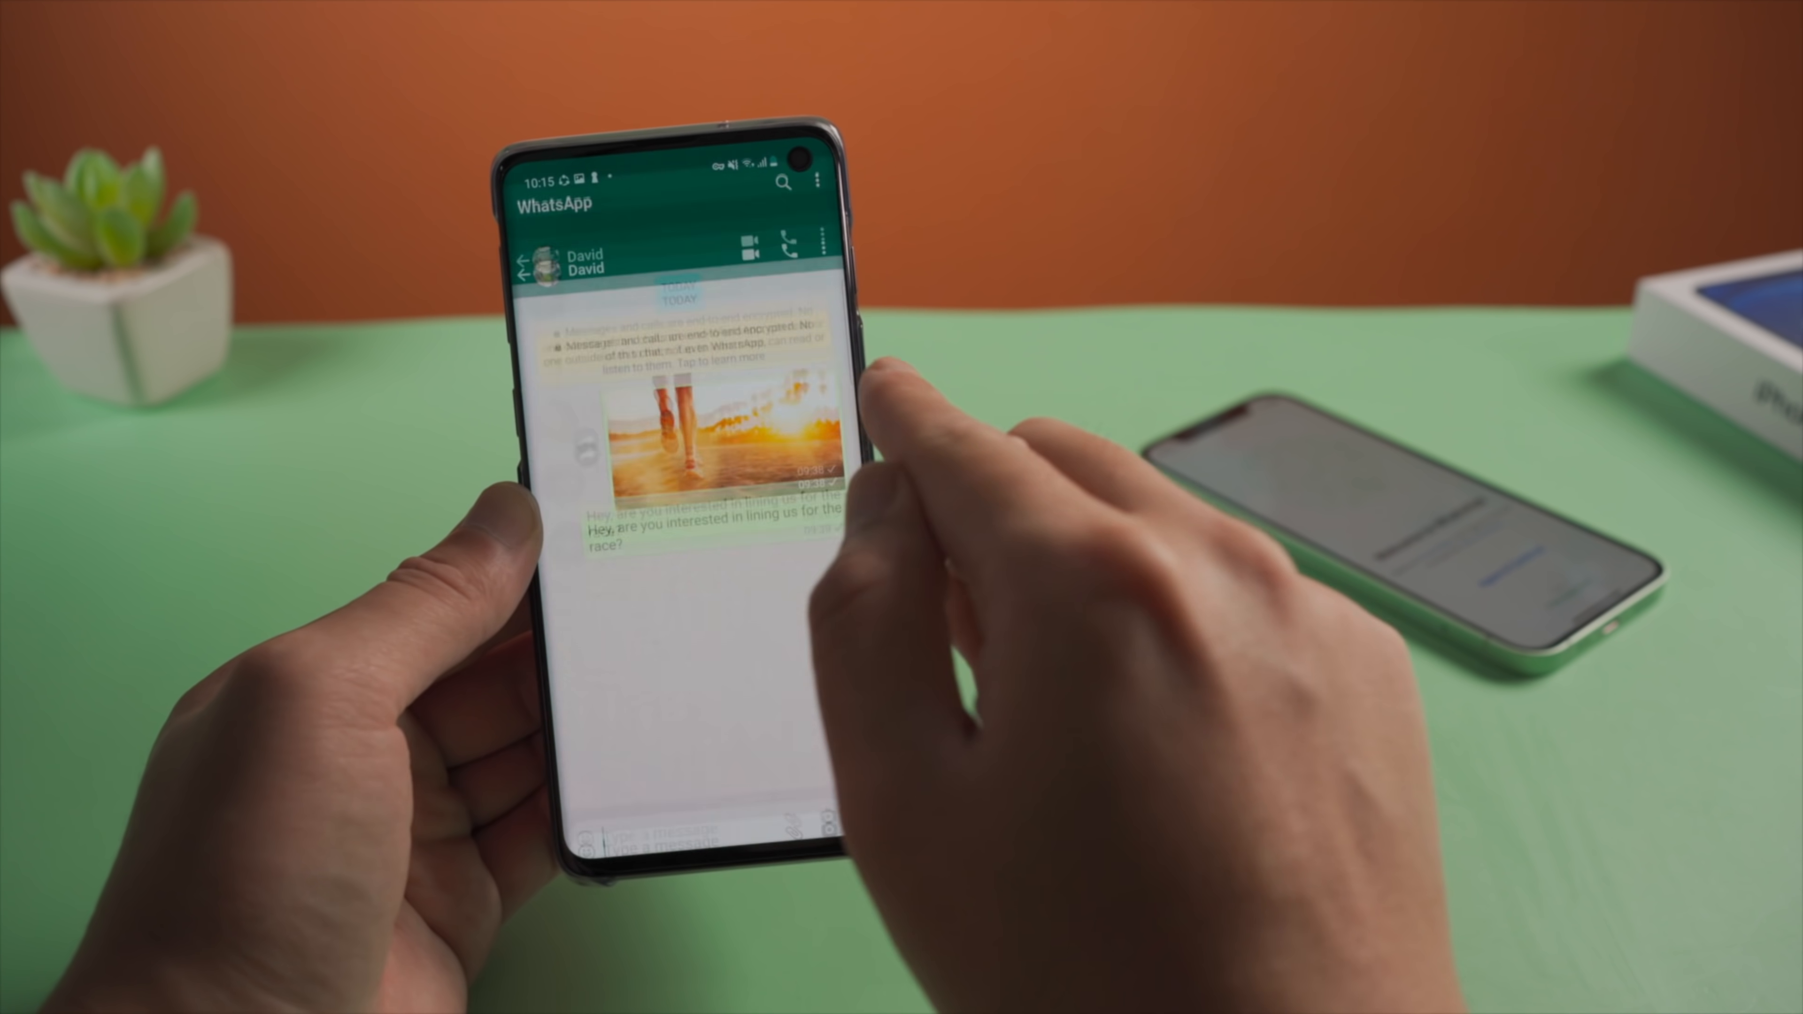
# Go into WhatsApp's Settings and reach the Chats settings page.
pyautogui.click(537, 265)
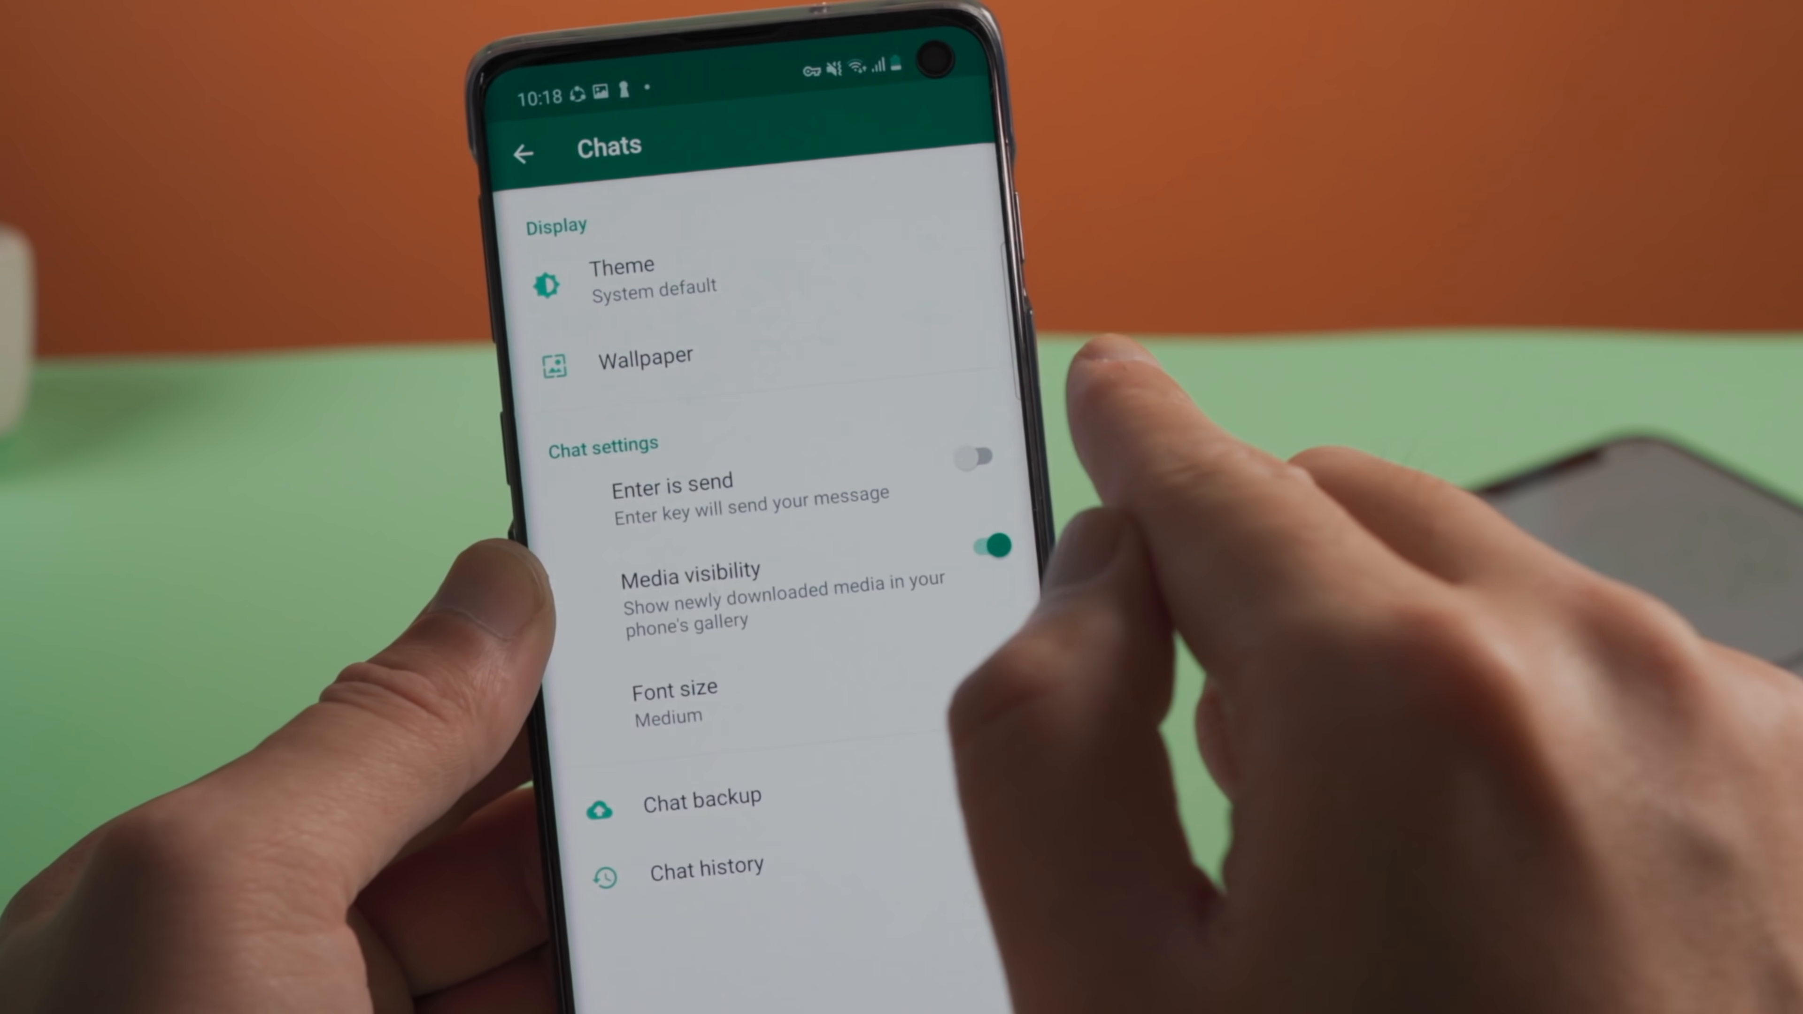
# Run the chat backup, then launch Google Drive from the home screen.
pyautogui.click(703, 798)
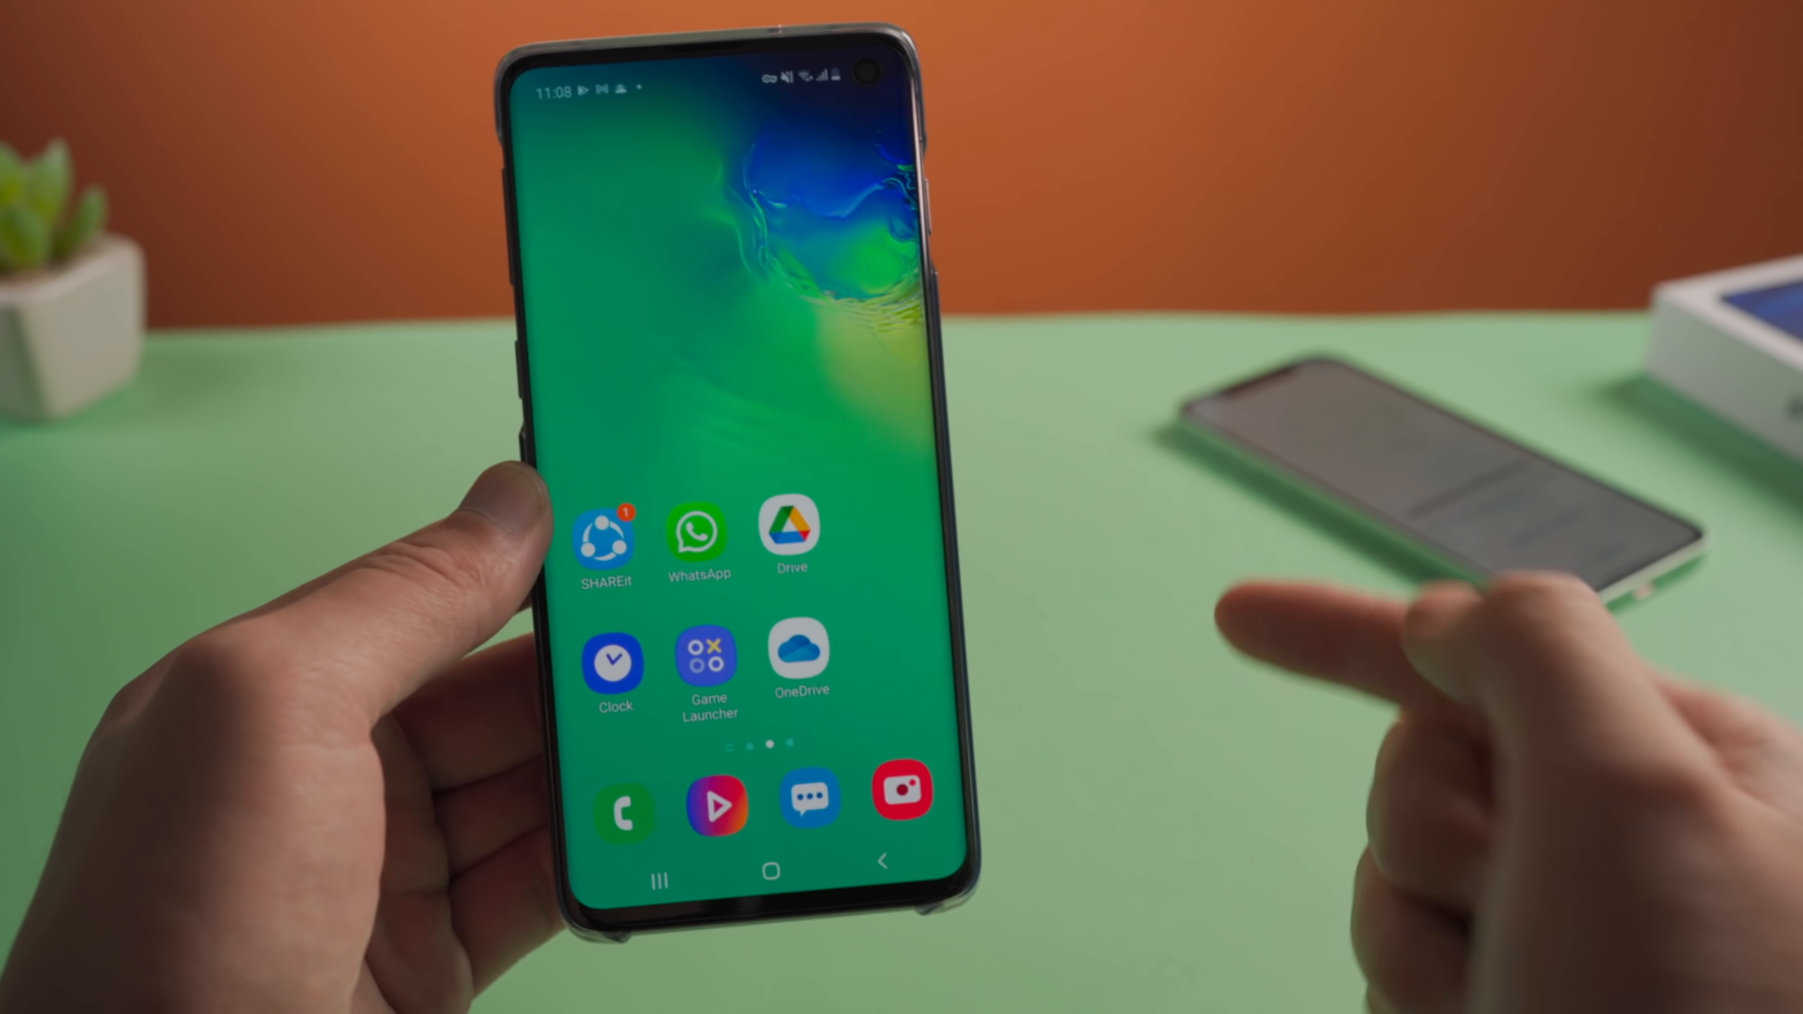
pyautogui.click(790, 533)
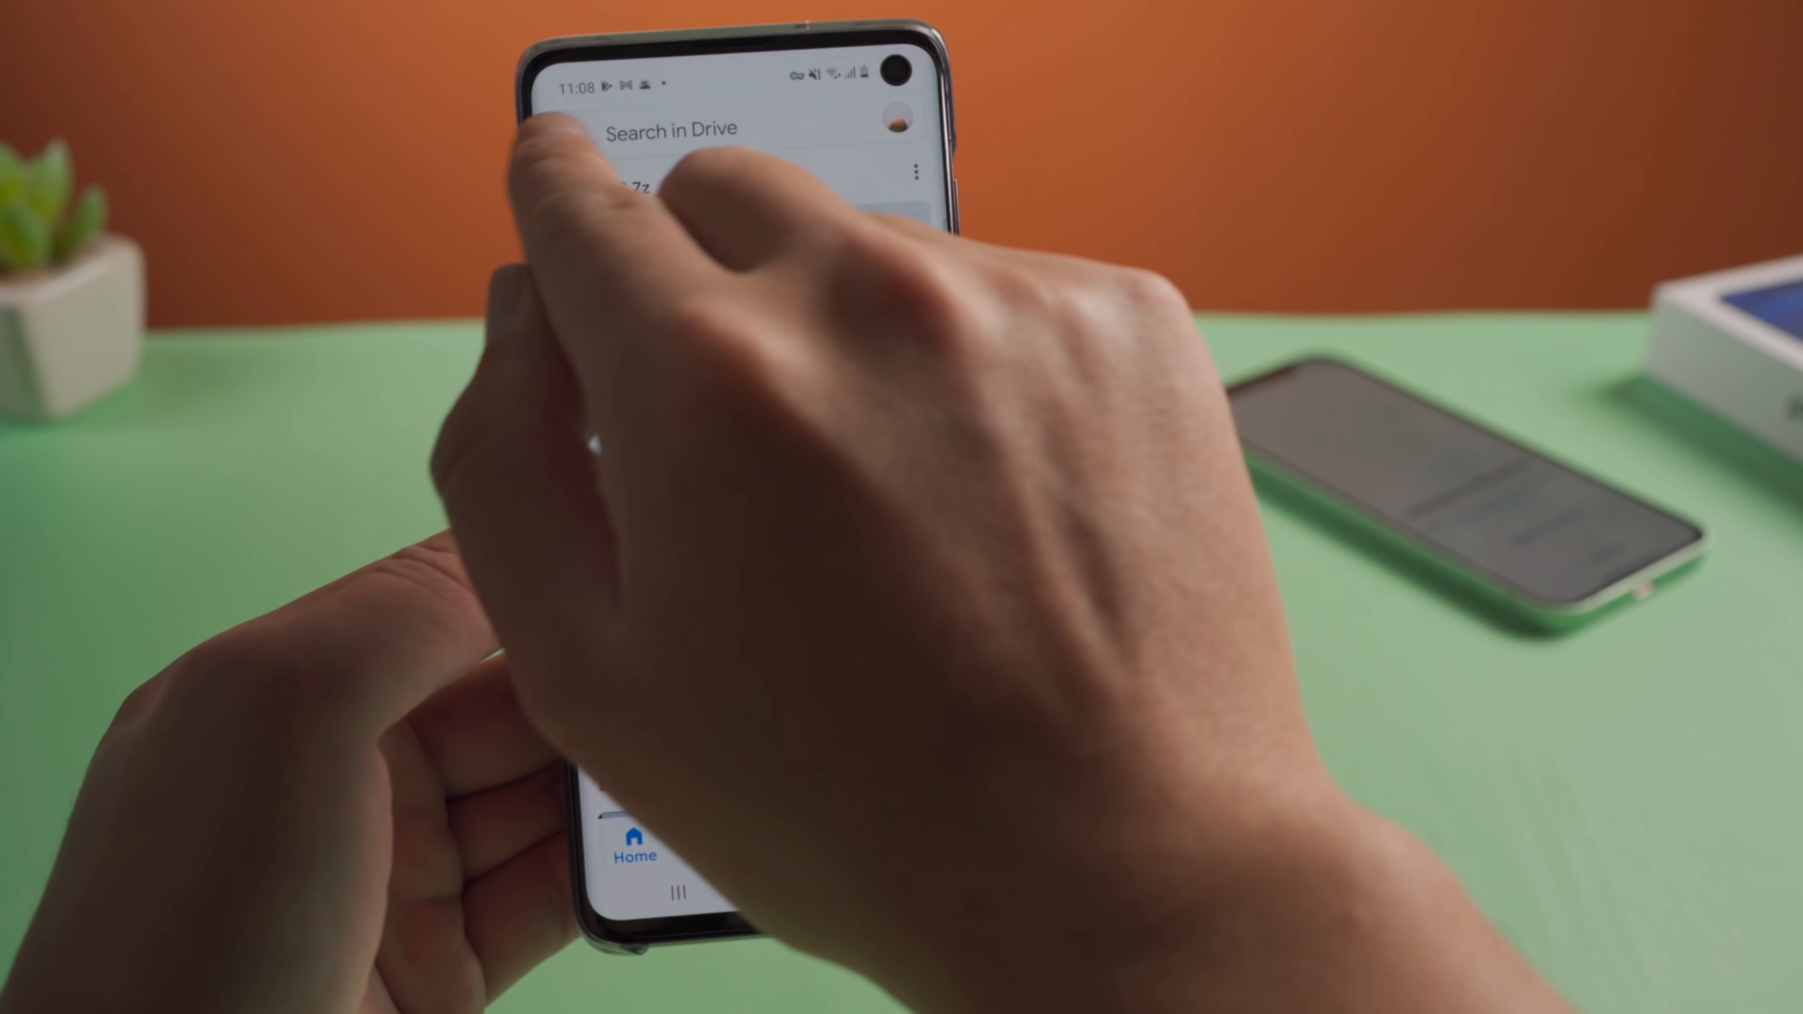